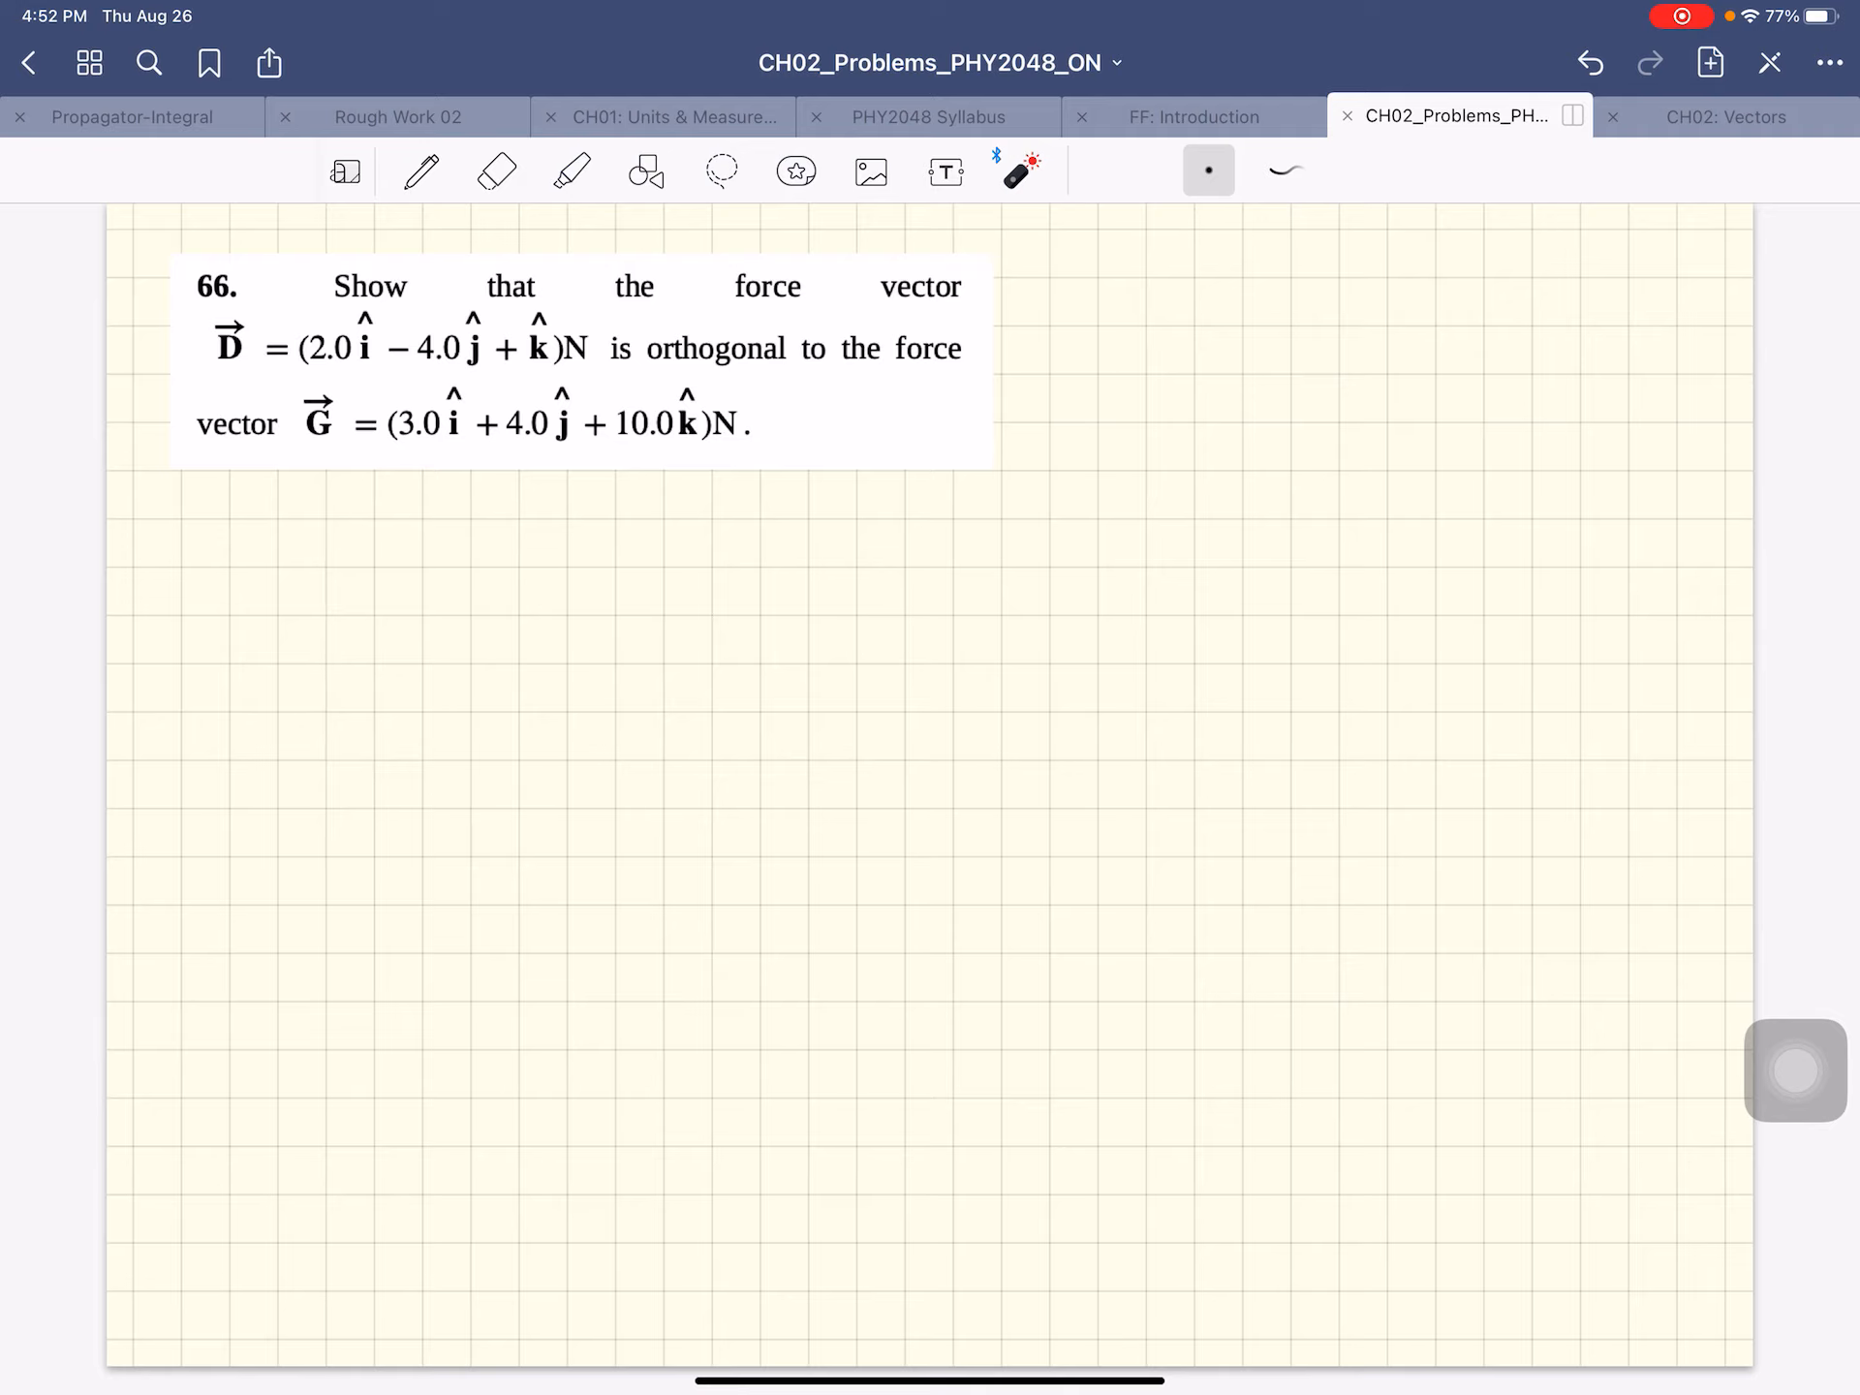
- Switch the pen to green ink and start writing D⃗ · below problem 66
click(420, 170)
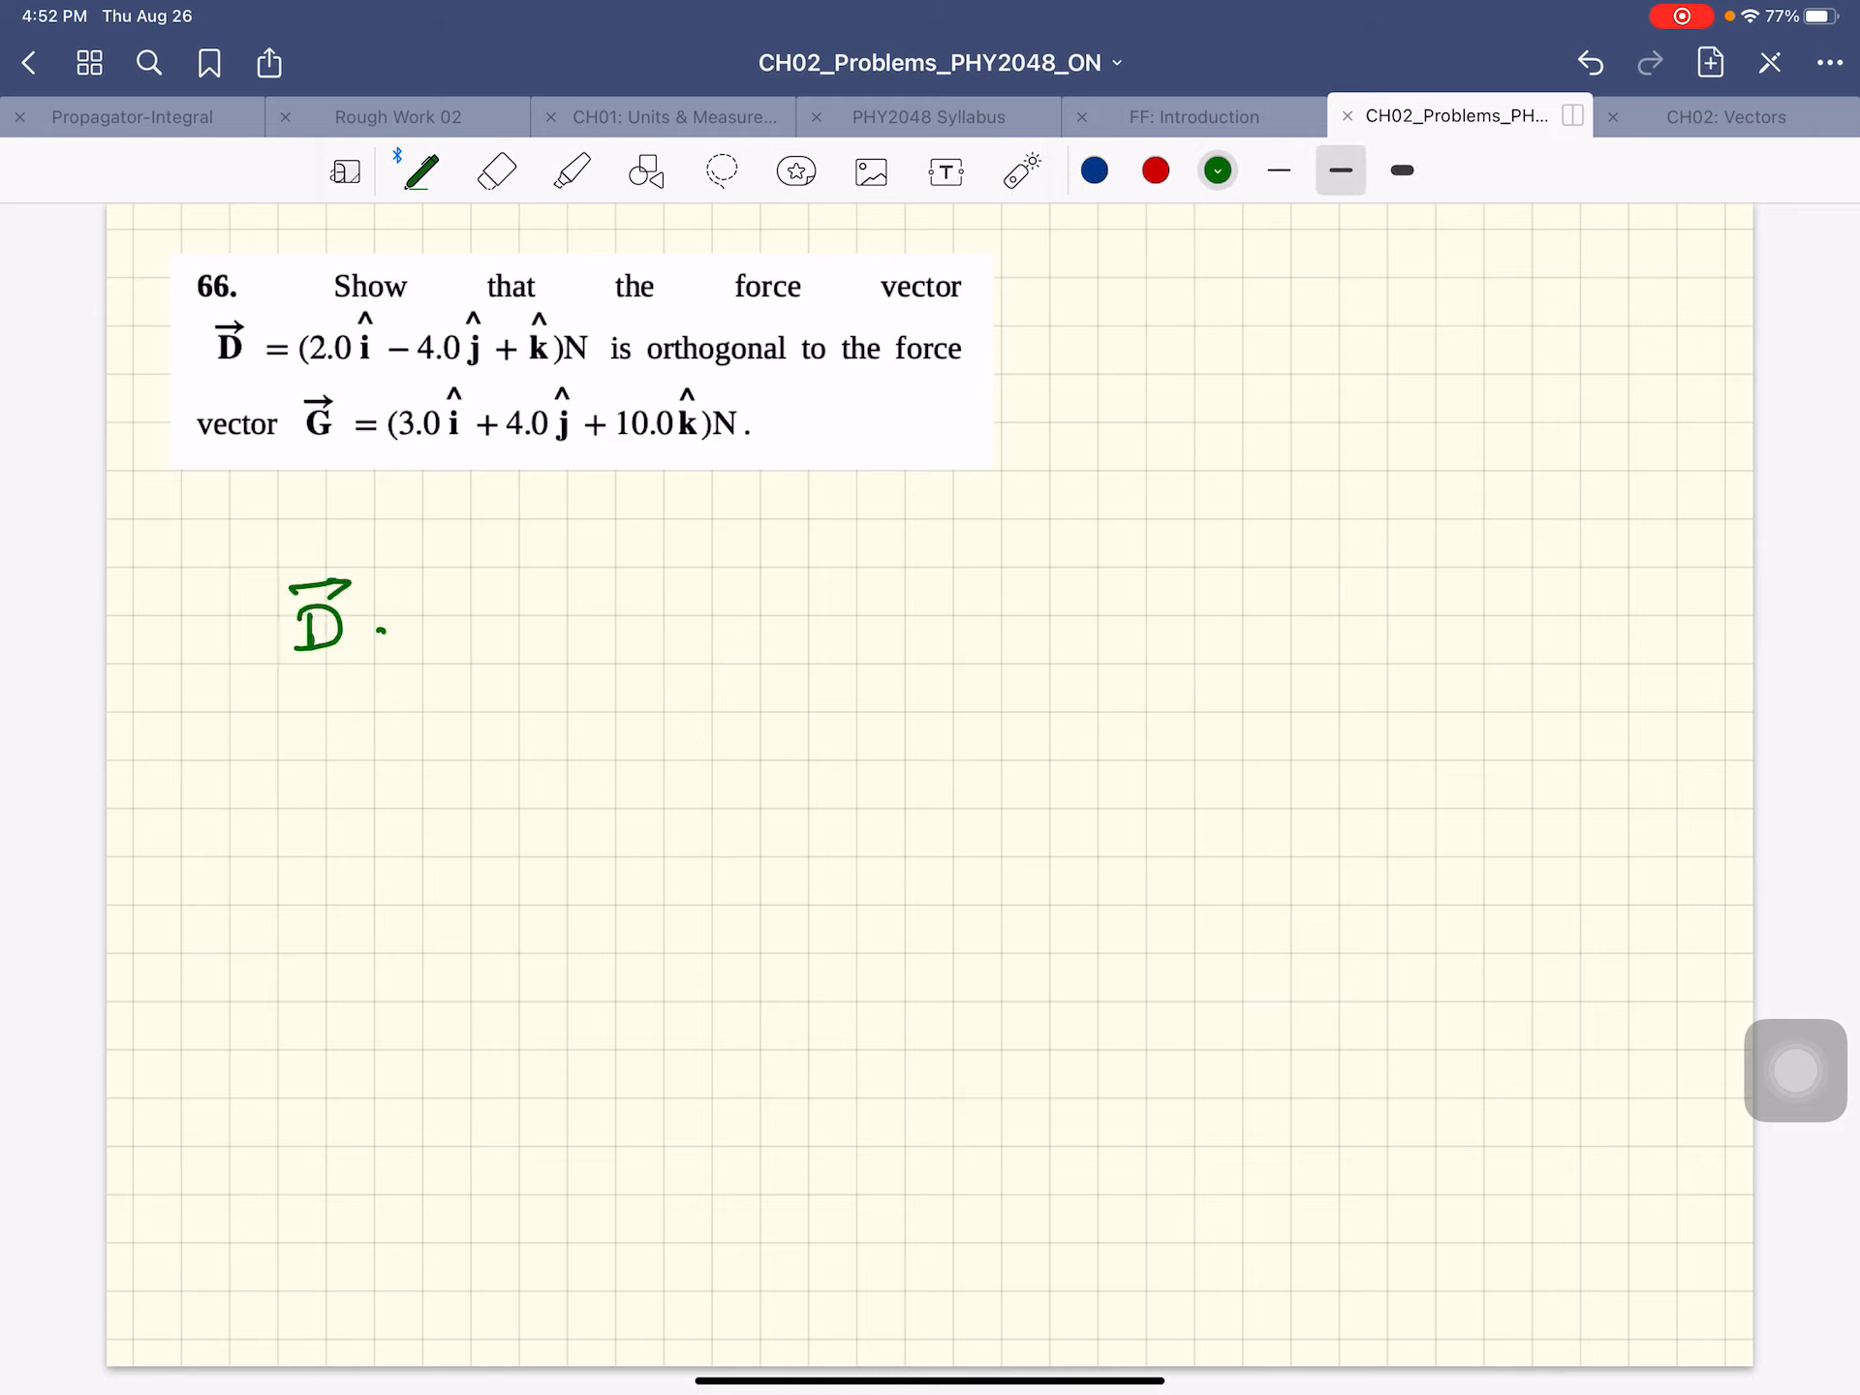
- Handwrite D⃗·G⃗ = DxGx + DyGy + DzGz, then begin the next line with = 6
drag(391, 627, 534, 616)
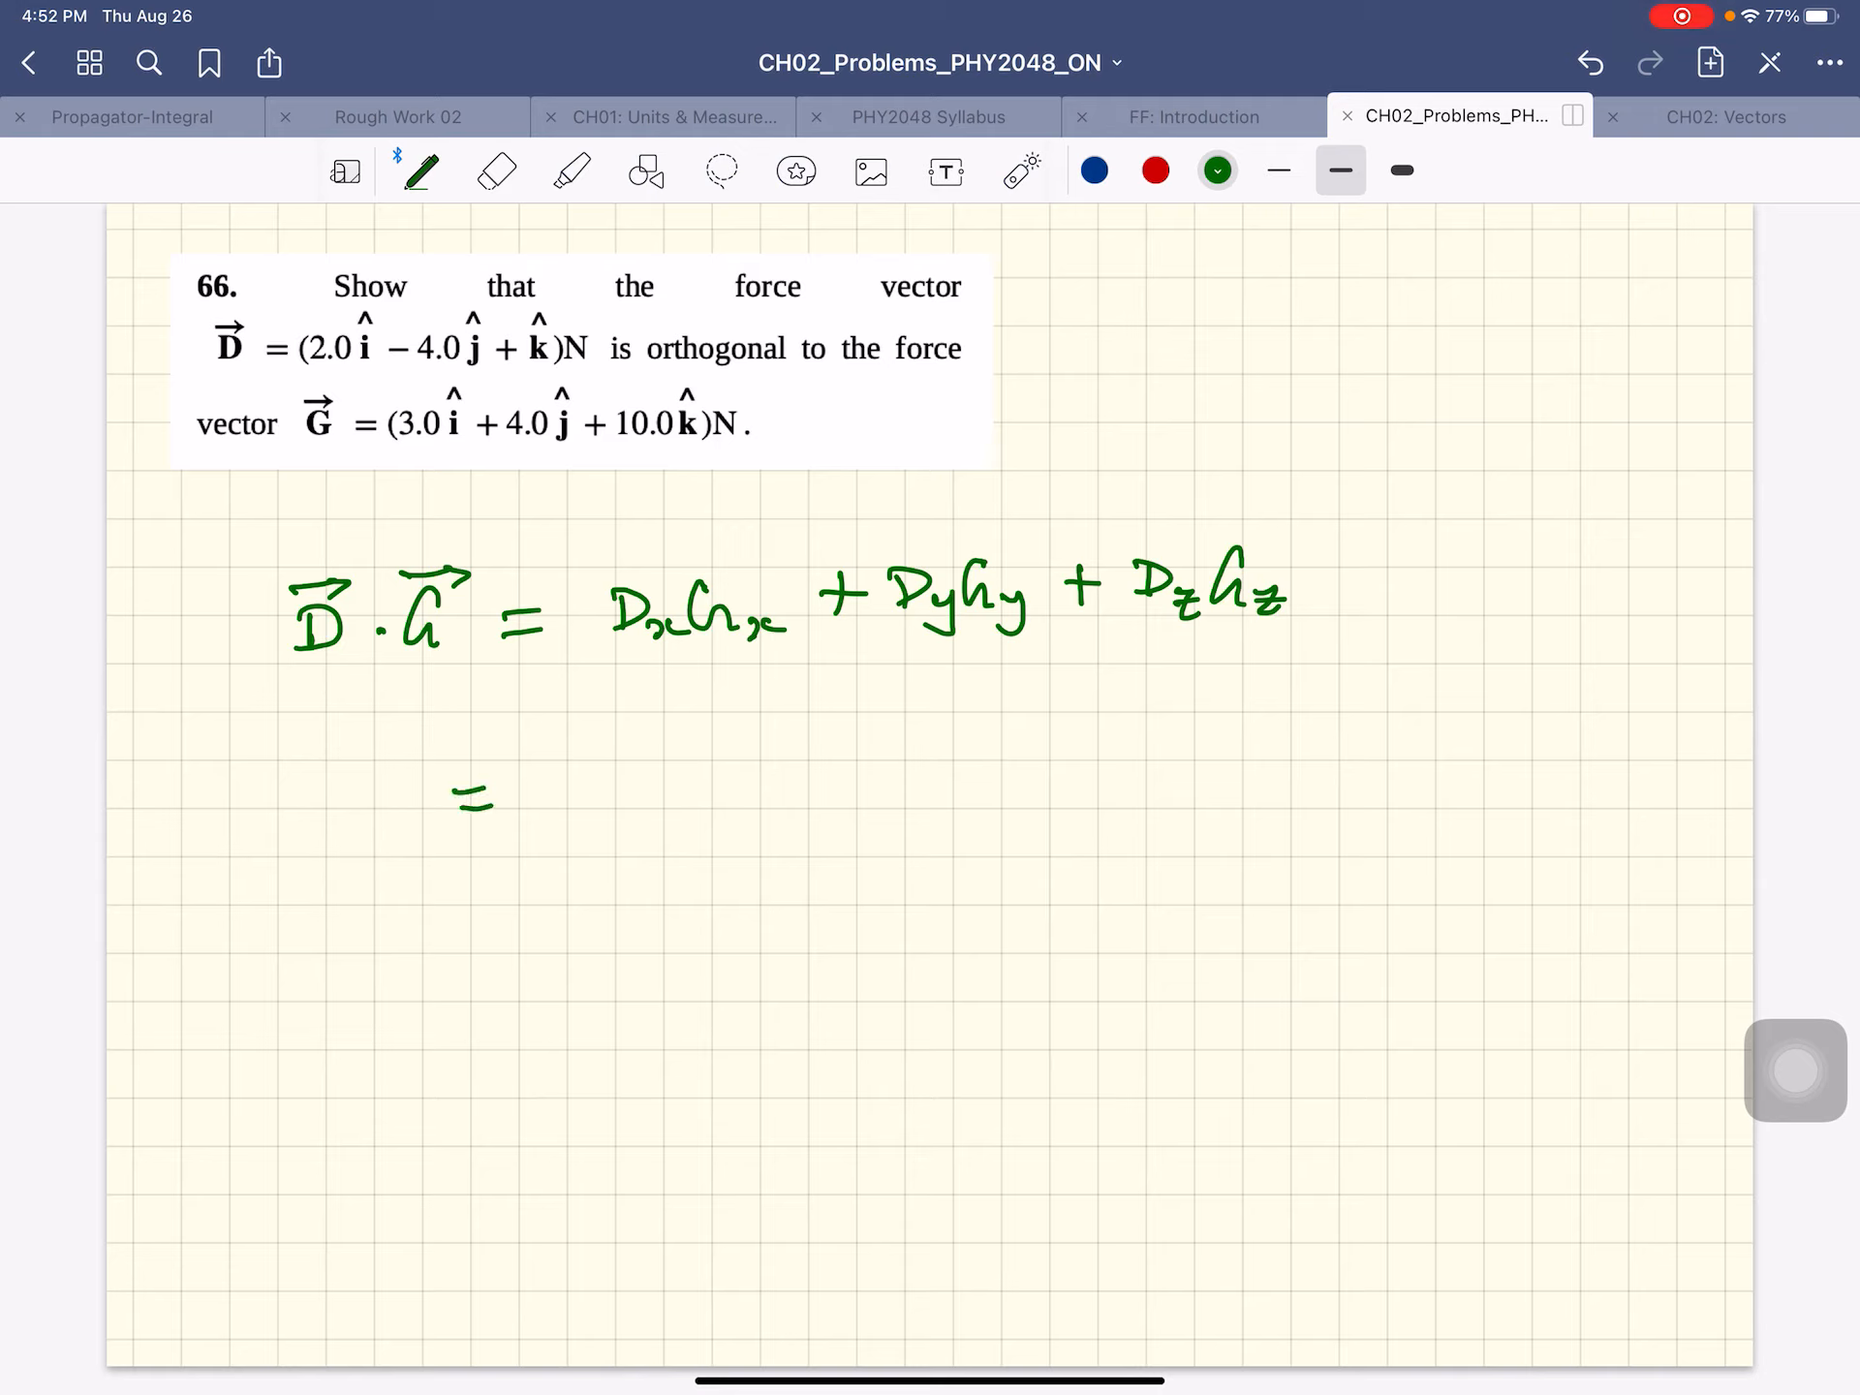
drag(604, 771, 610, 817)
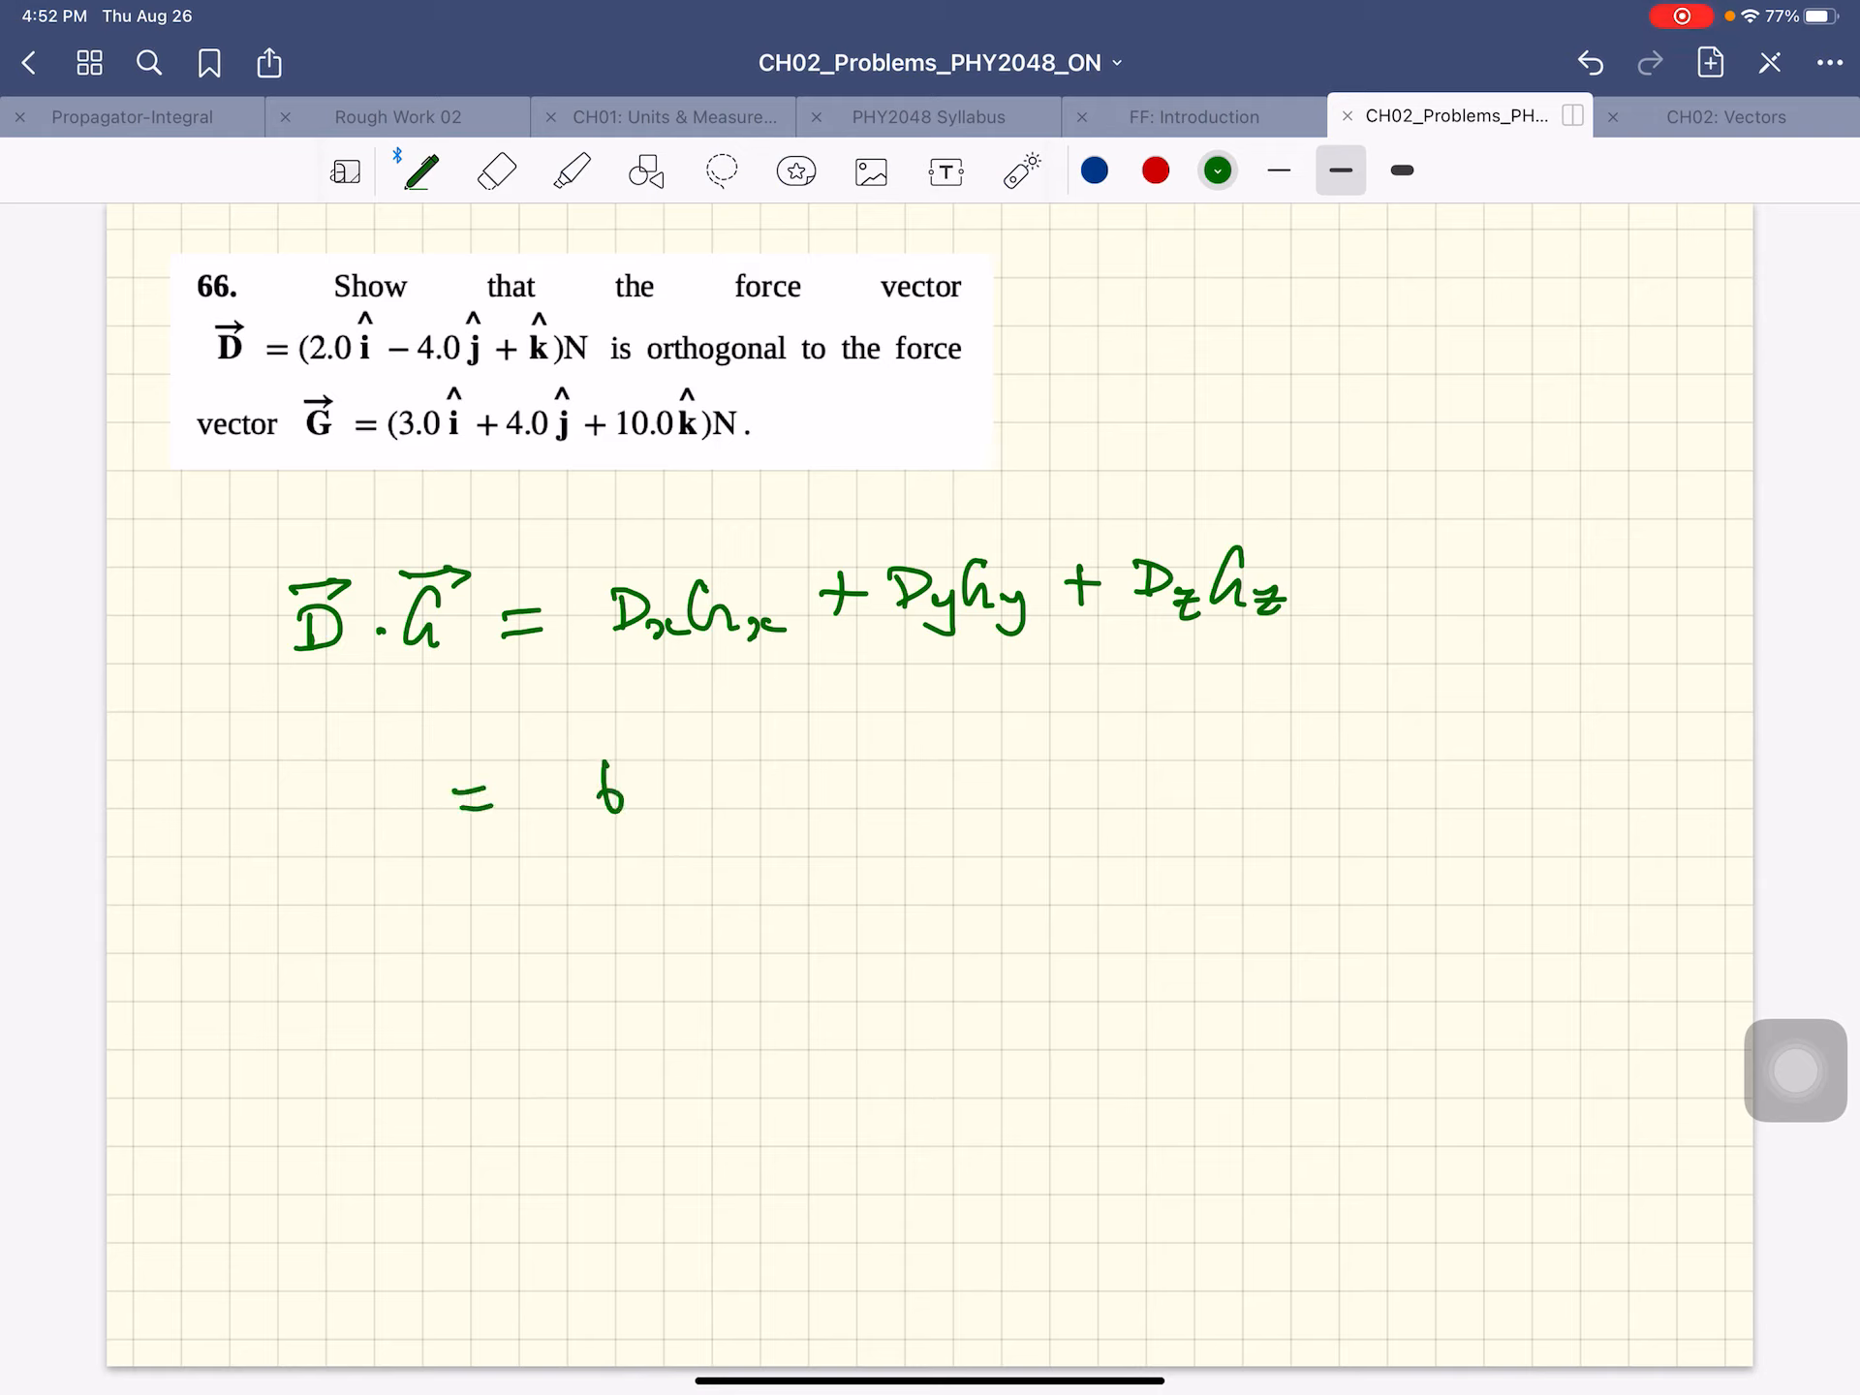
- Complete the line as = 6 − 16 + 10 = 0 and conclude ⇒ D⃗ ⊥ G⃗ beneath
text(-16)
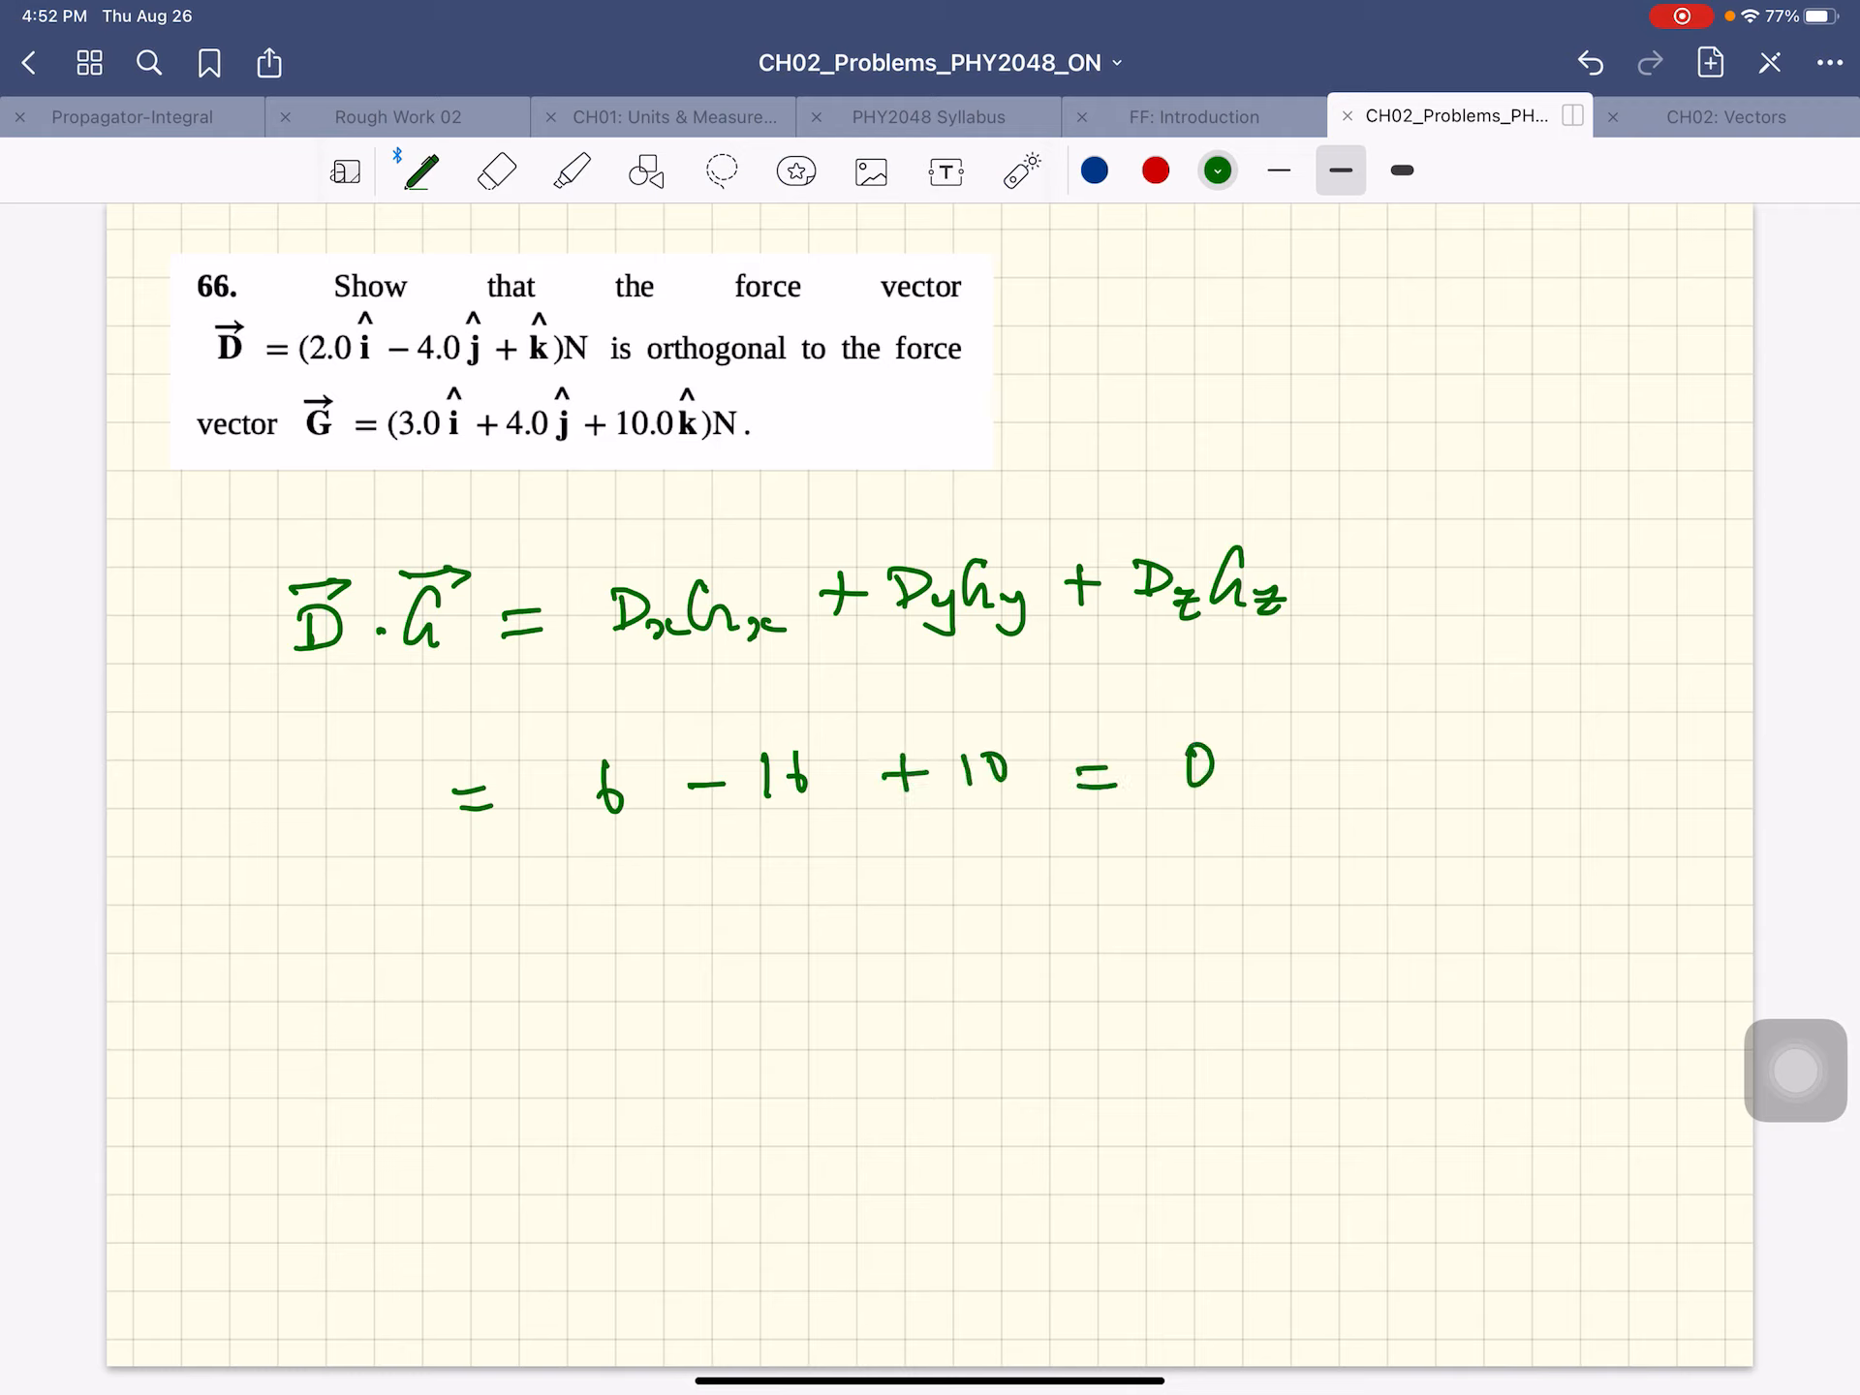
drag(308, 1055, 426, 1055)
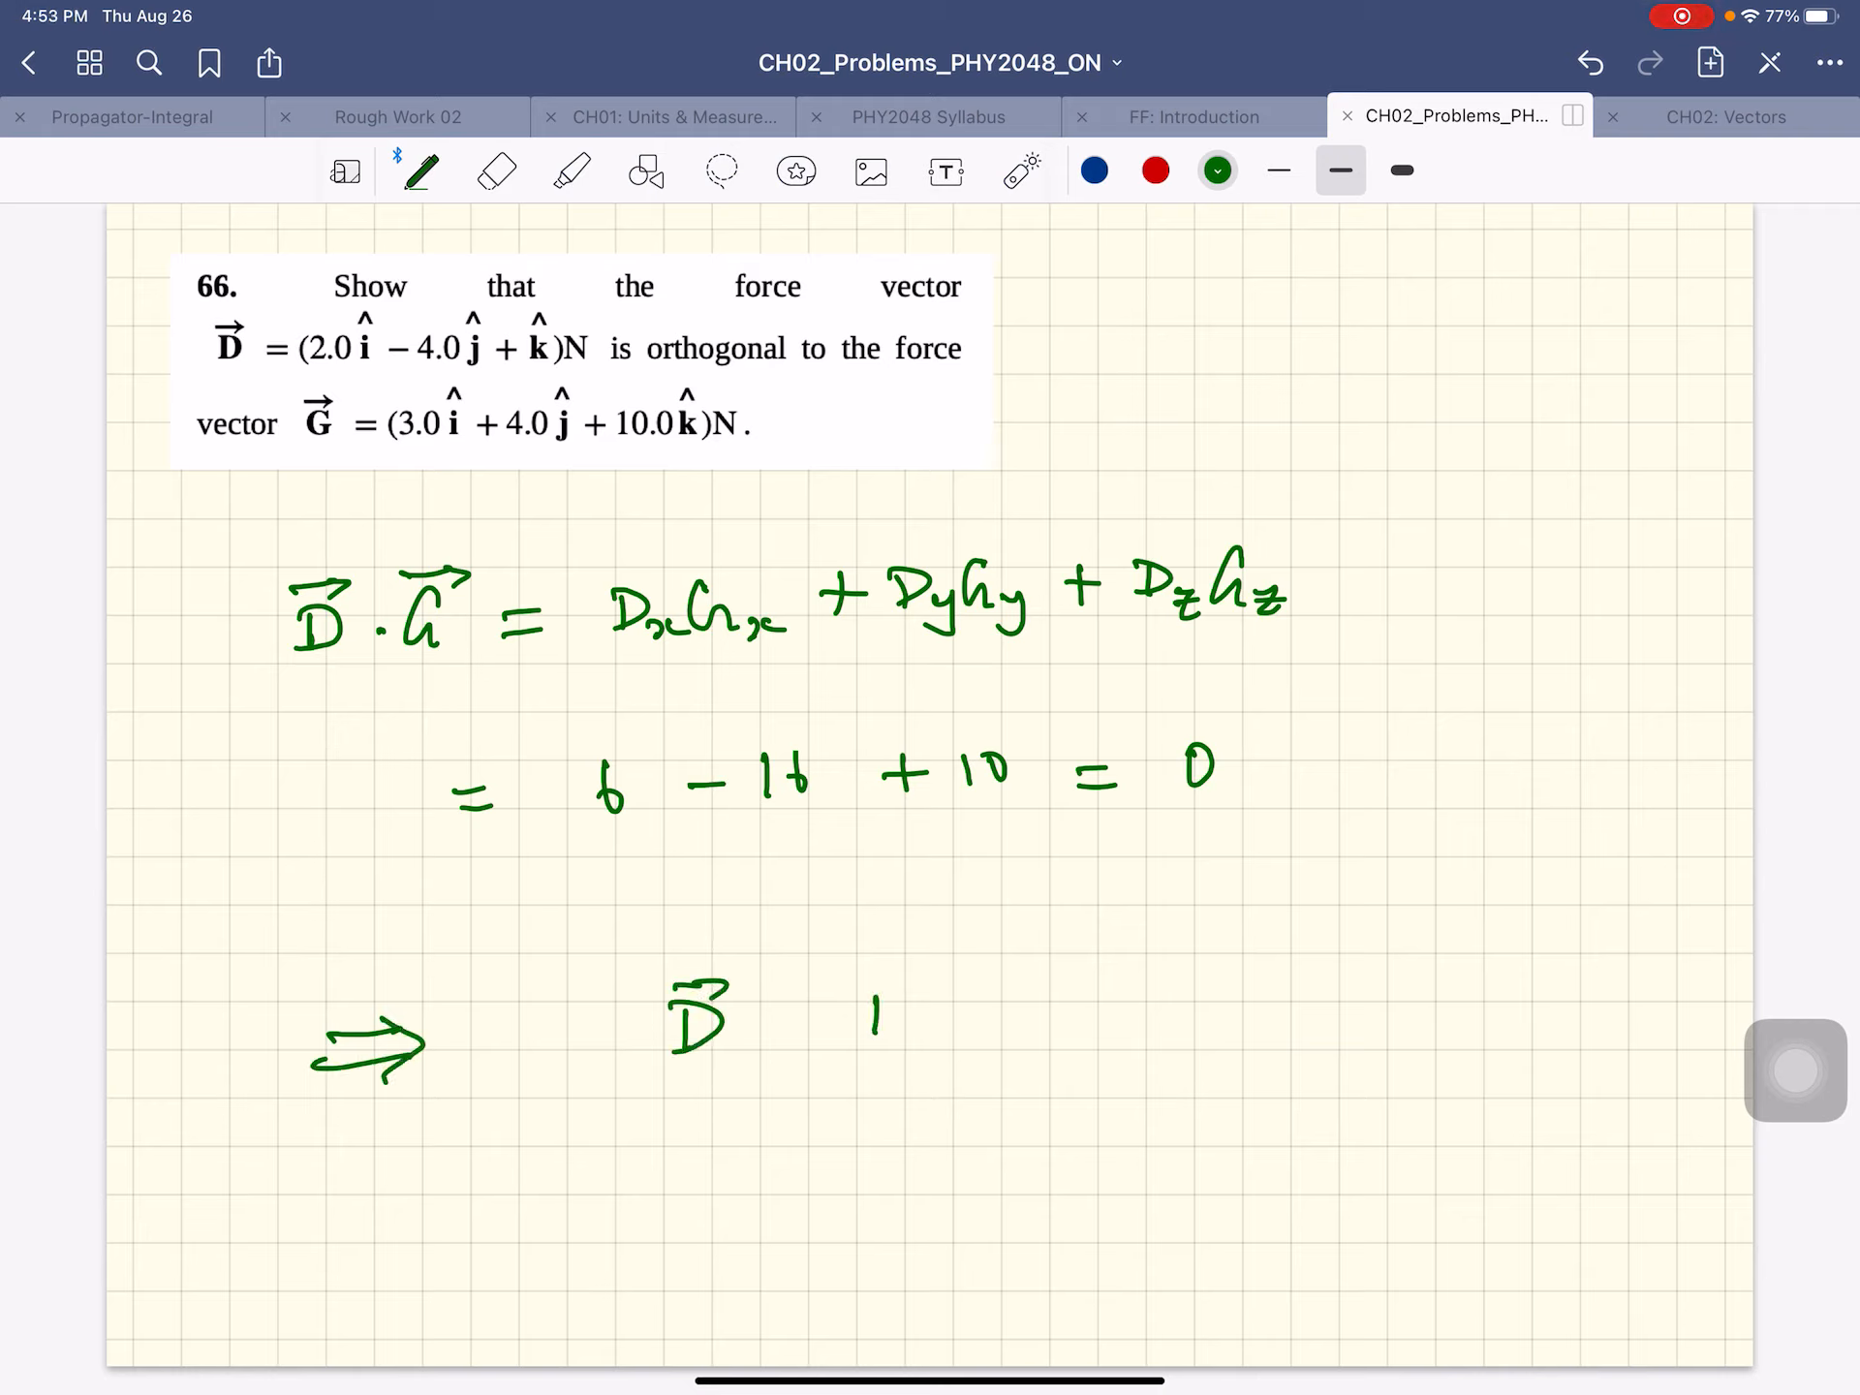
drag(854, 1045, 1067, 984)
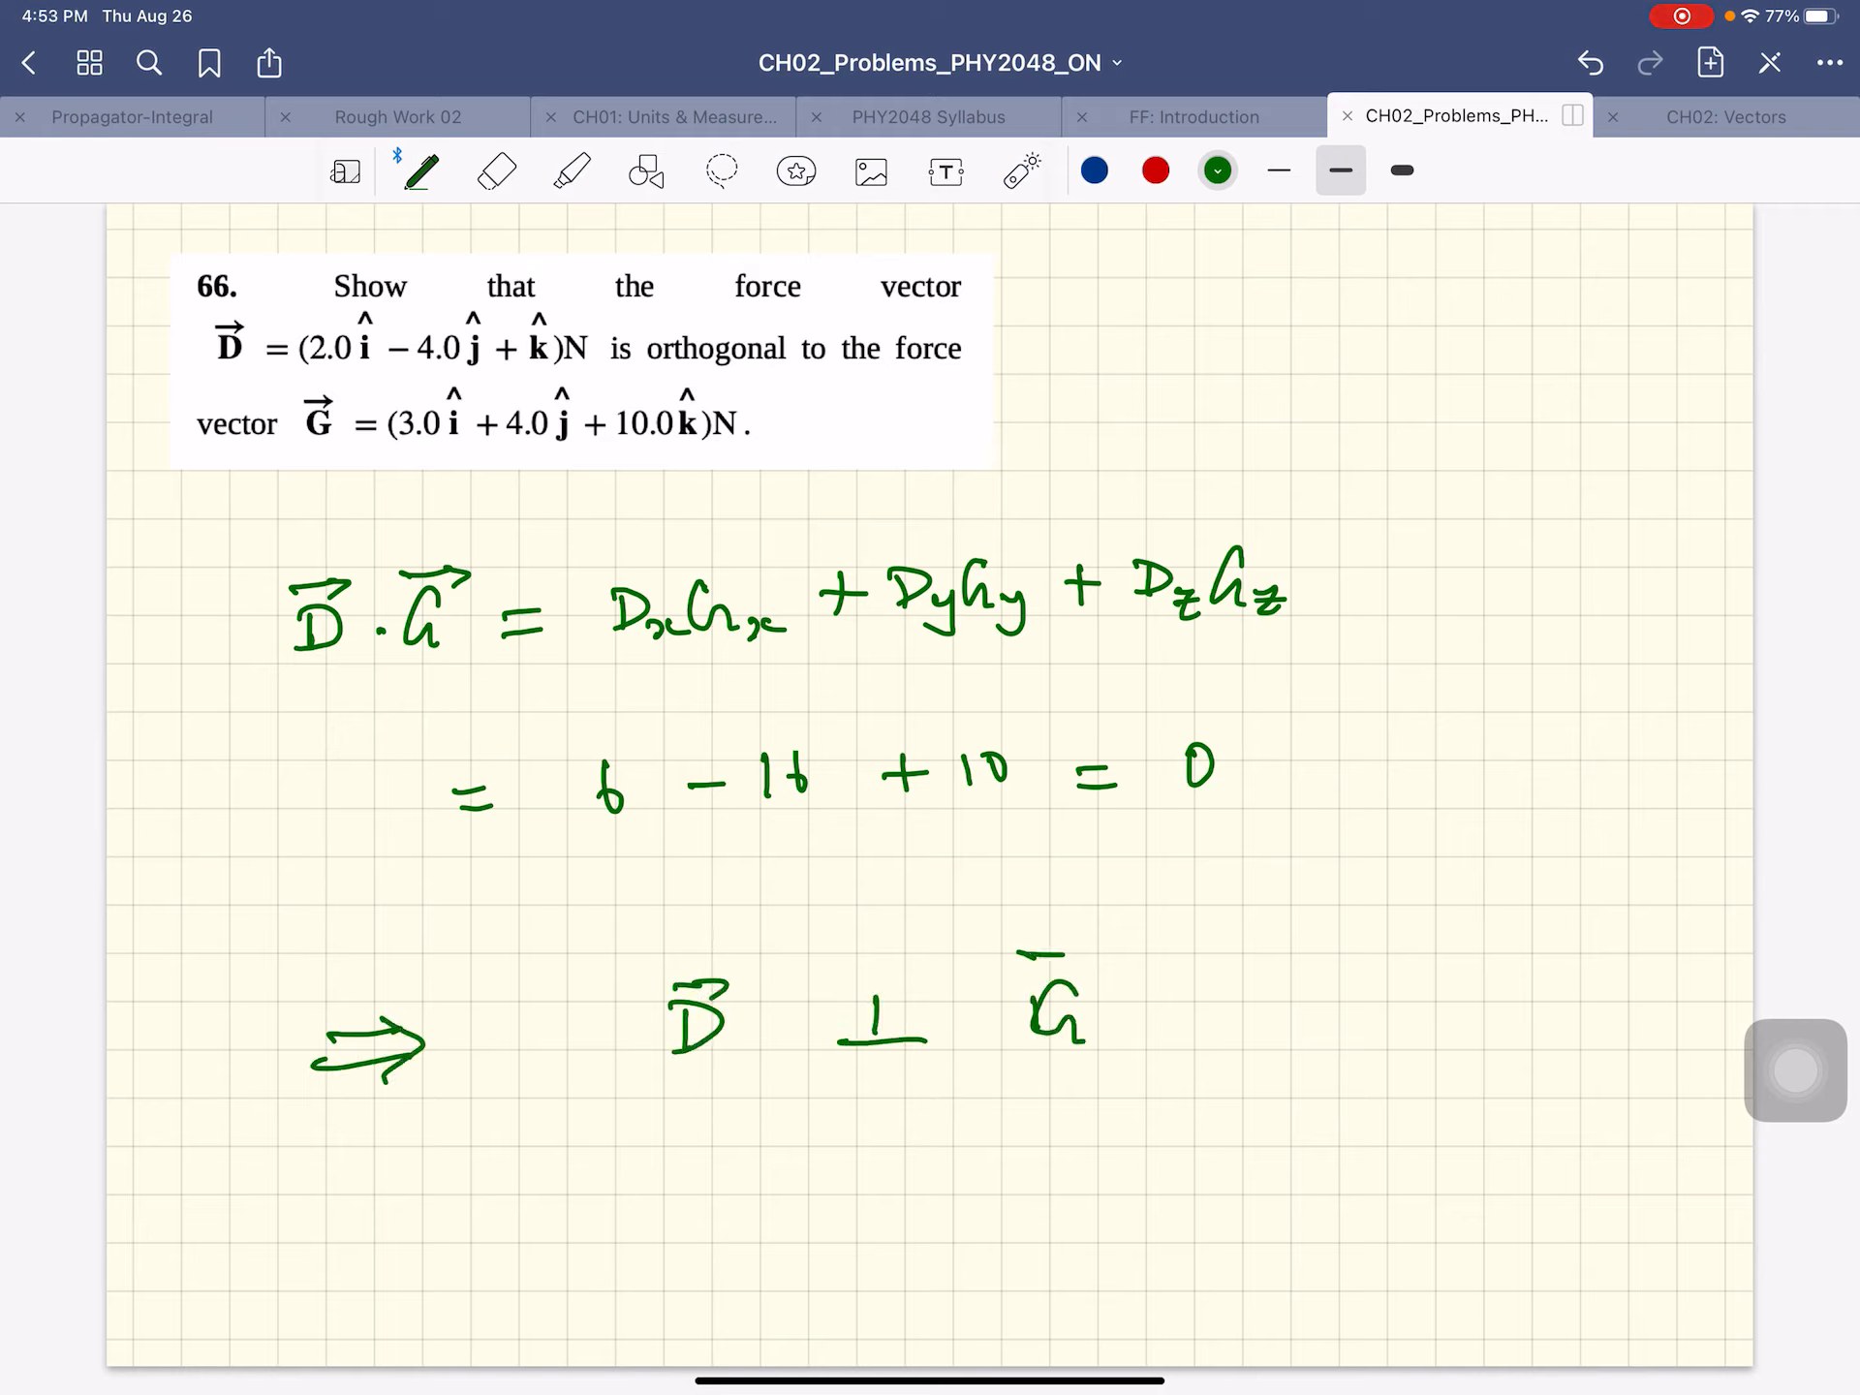